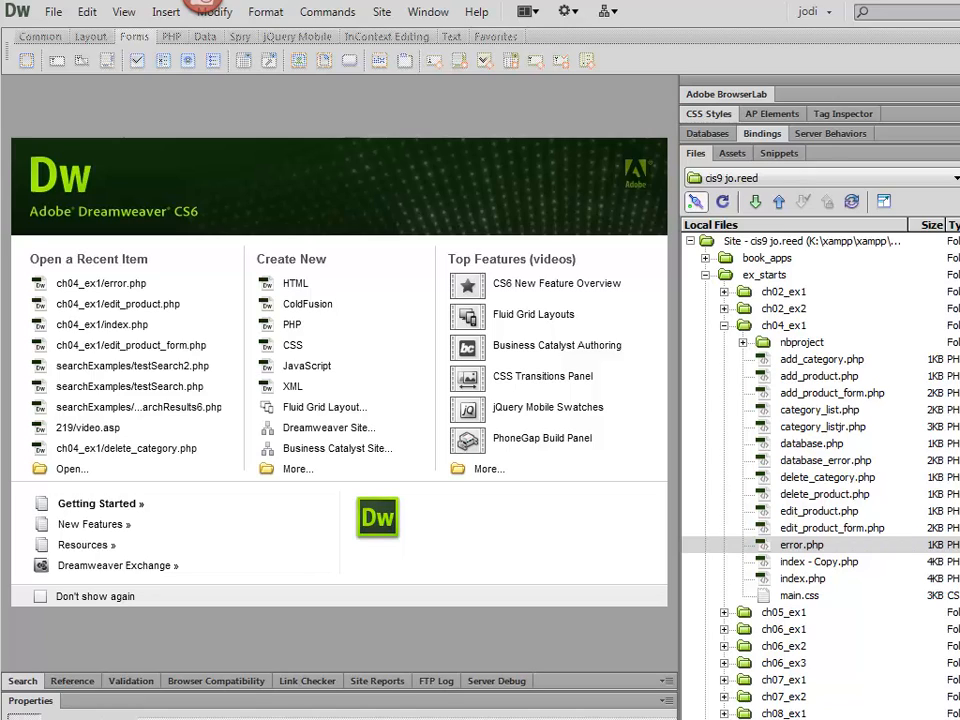
mouse_move(675, 620)
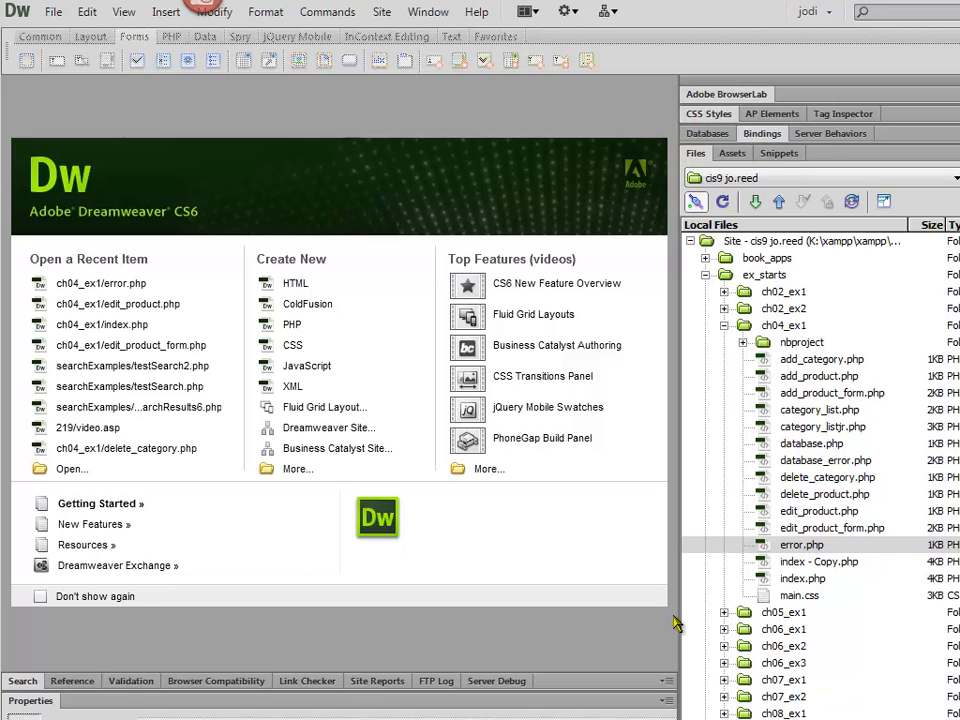
mouse_move(775, 385)
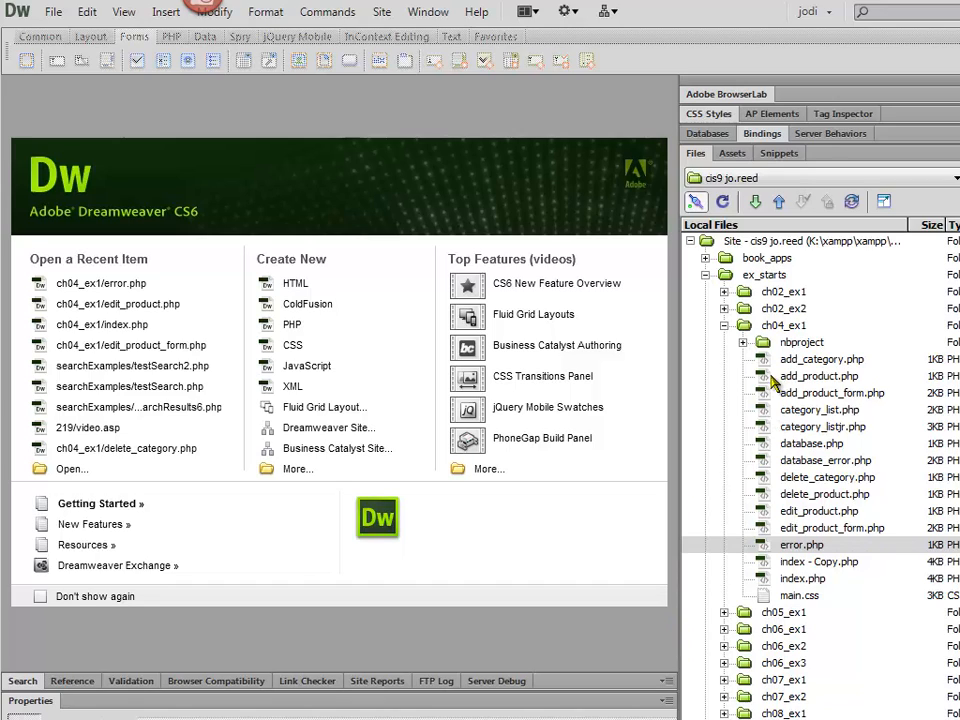
- Open add_product_form.php and show its Add Product form in Design view
double_click(831, 392)
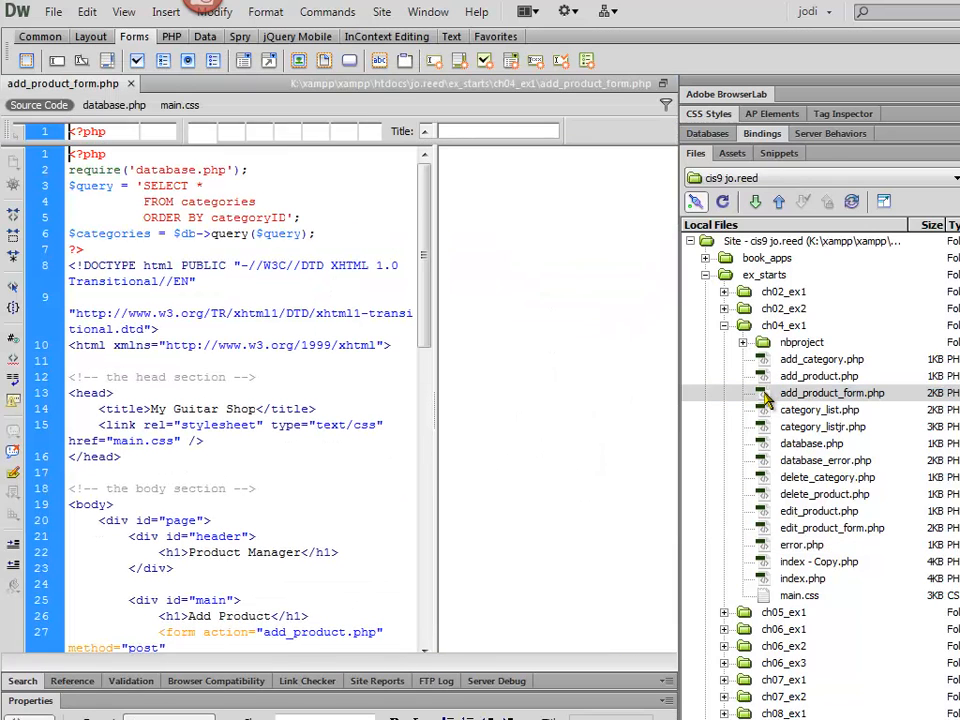
left_click(114, 130)
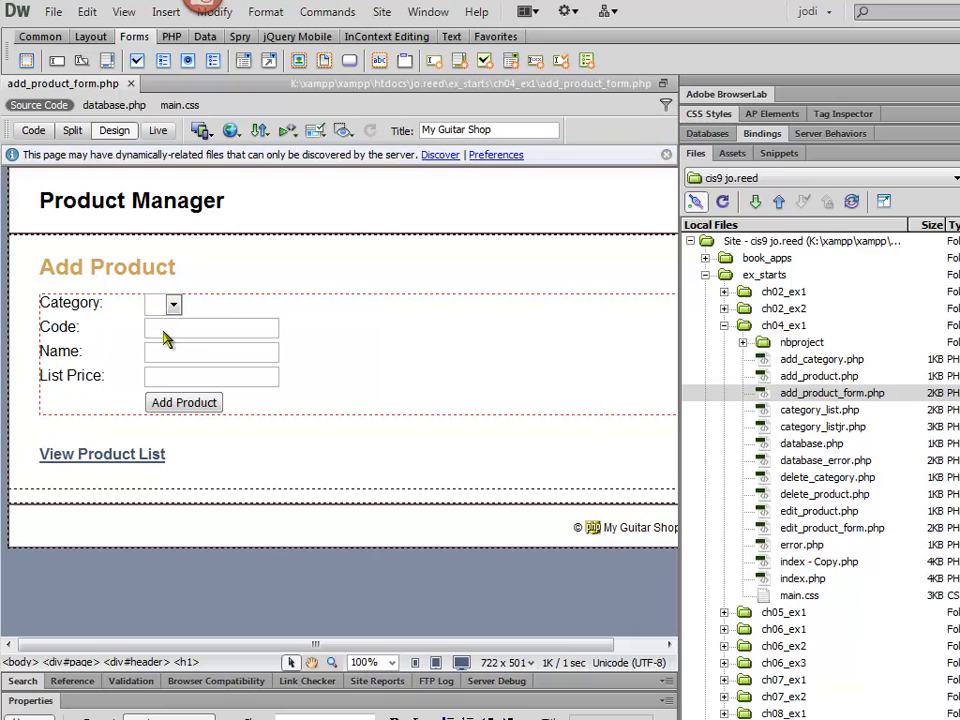
mouse_move(170, 388)
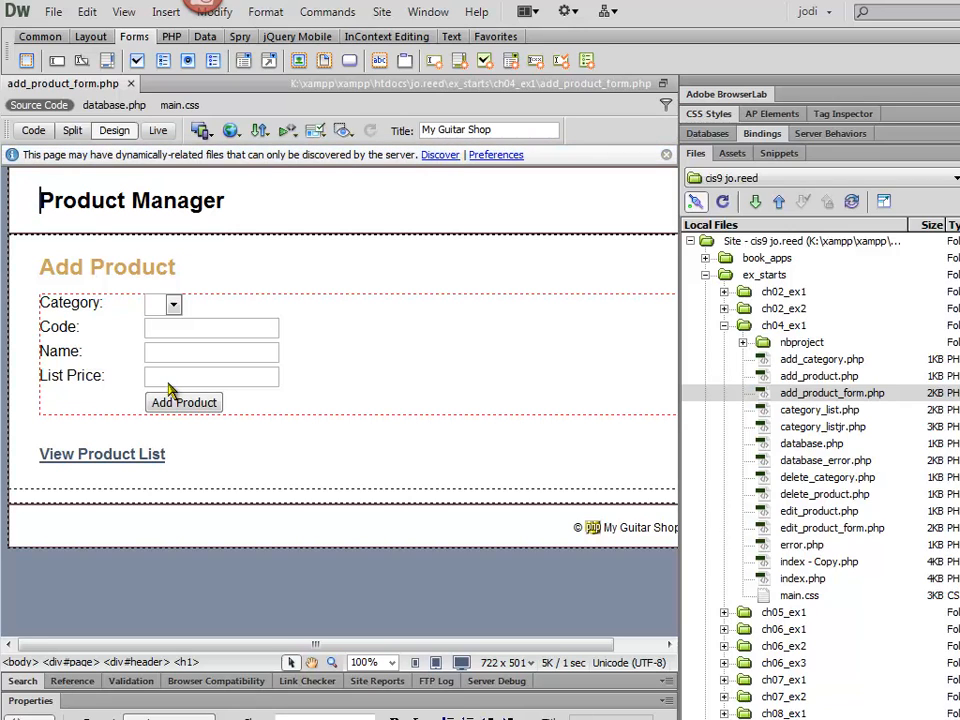
mouse_move(157, 310)
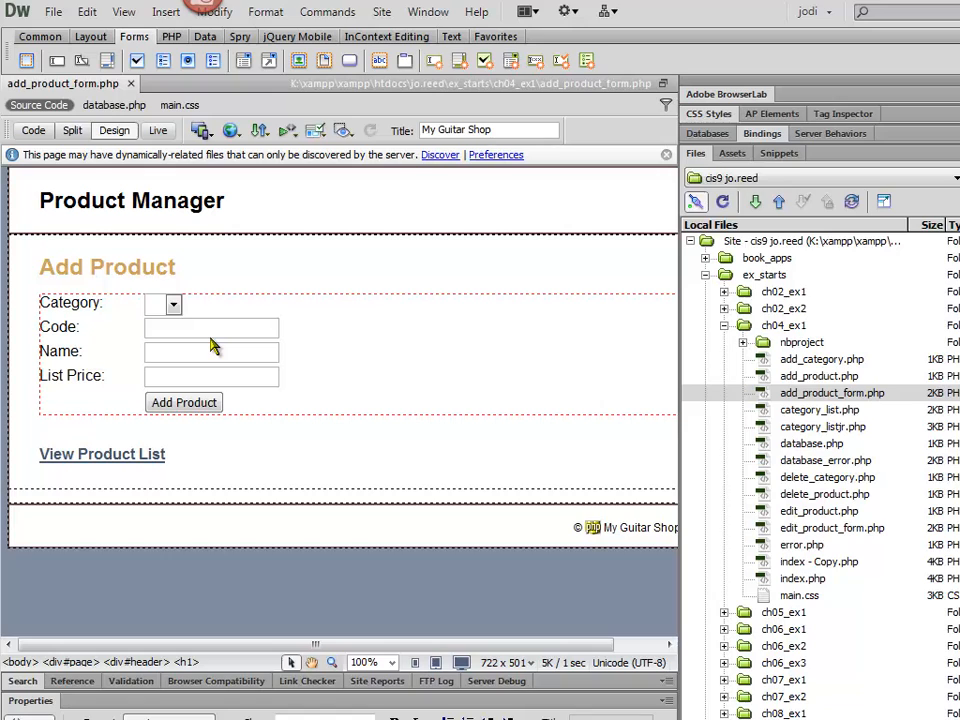
mouse_move(182, 415)
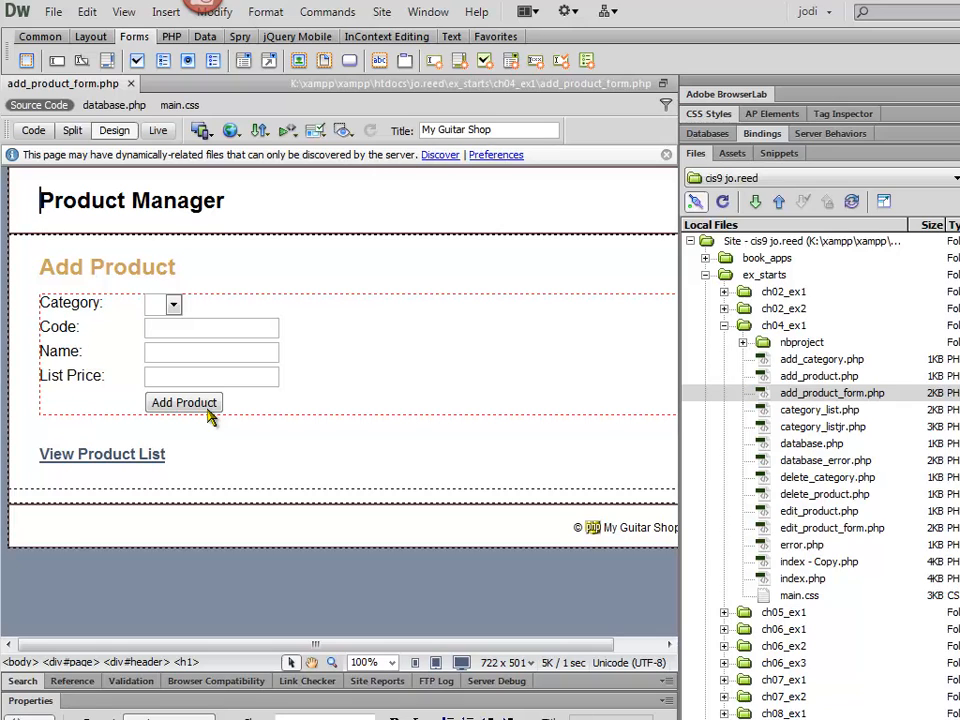
mouse_move(143, 148)
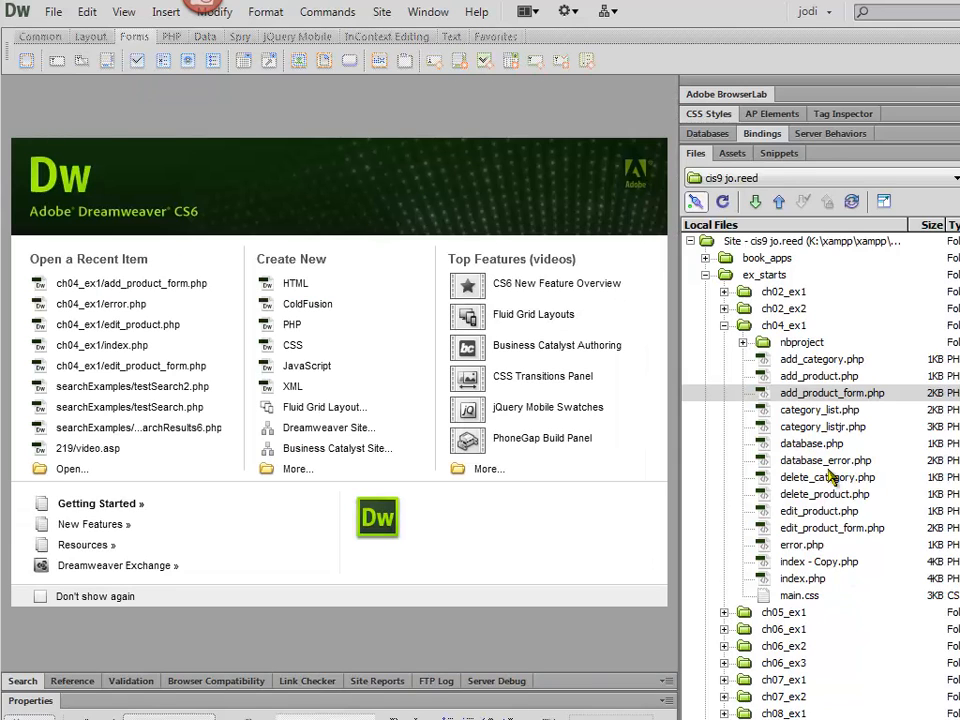
mouse_move(820, 402)
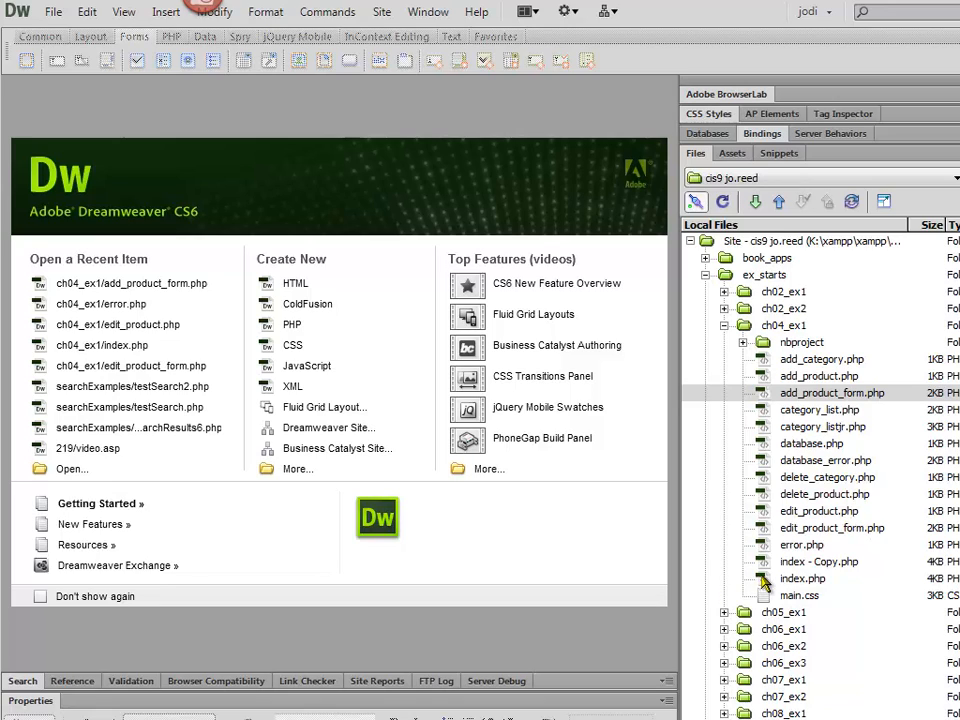
left_click(803, 578)
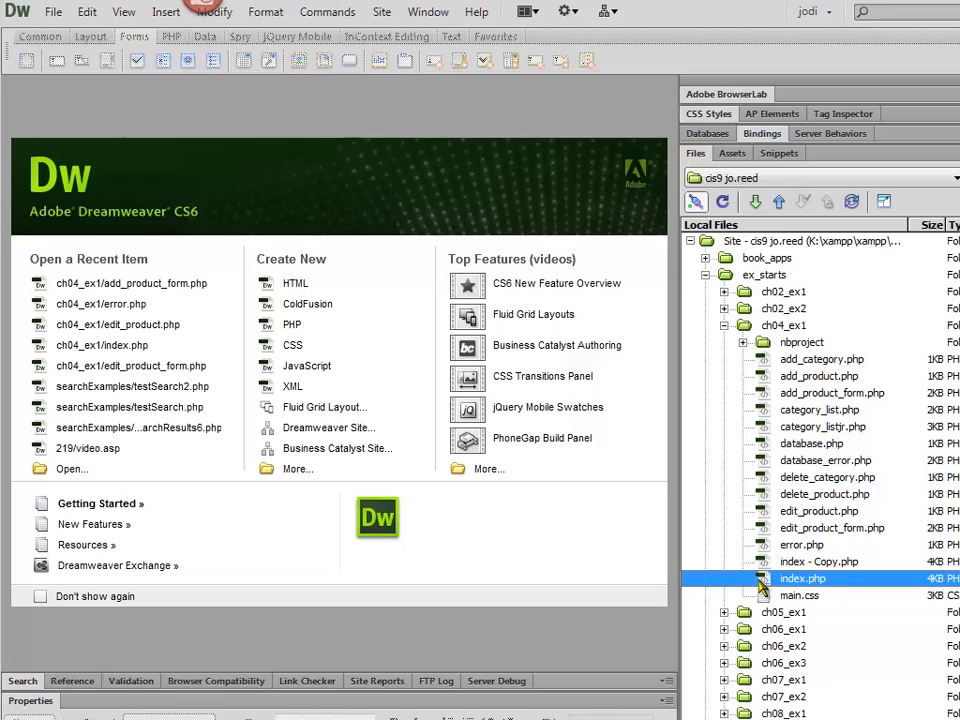
mouse_move(768, 568)
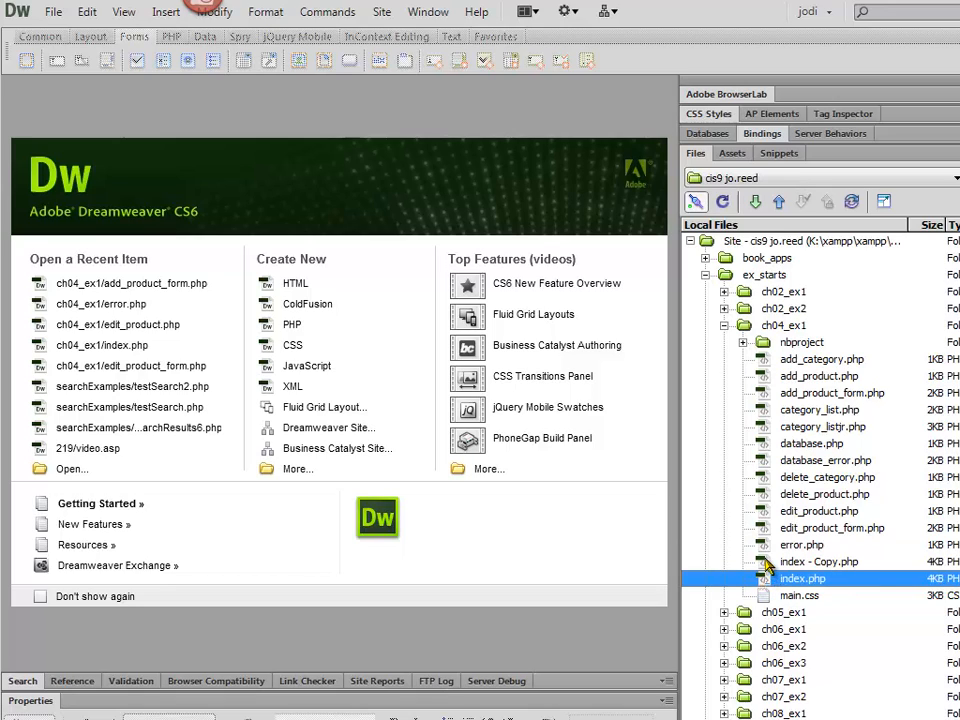
left_click(817, 561)
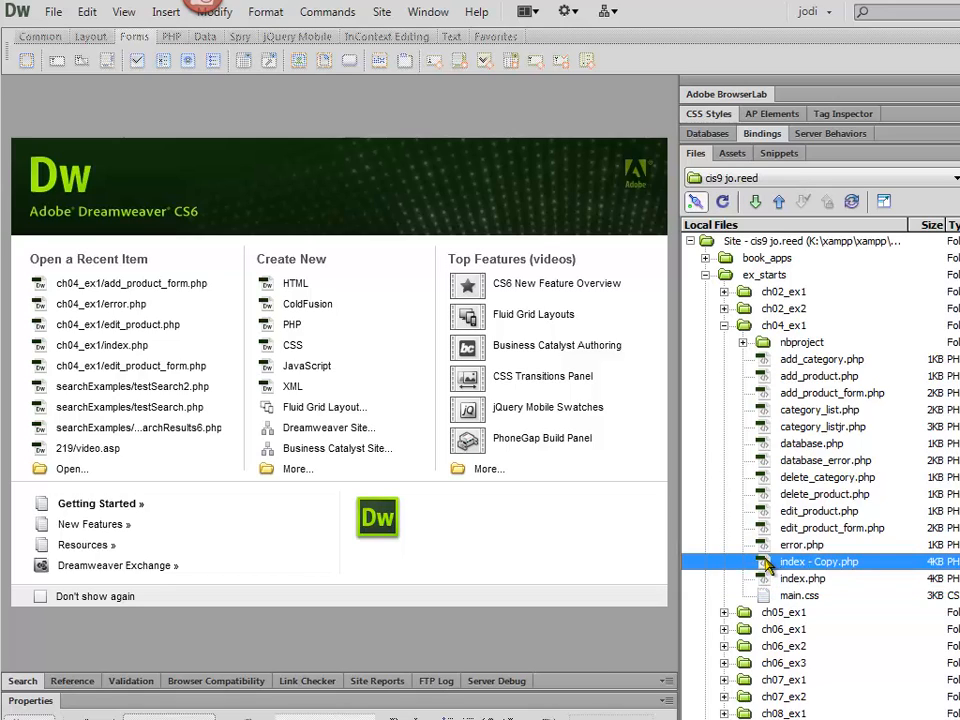
- Open index.php and switch to its Code view
double_click(803, 578)
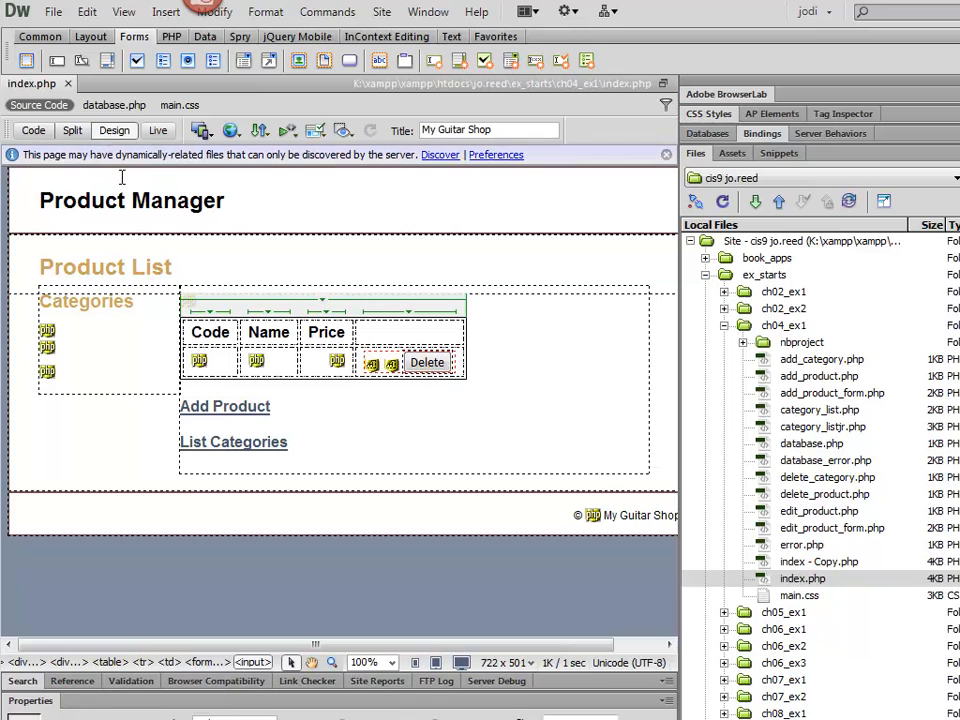
left_click(33, 130)
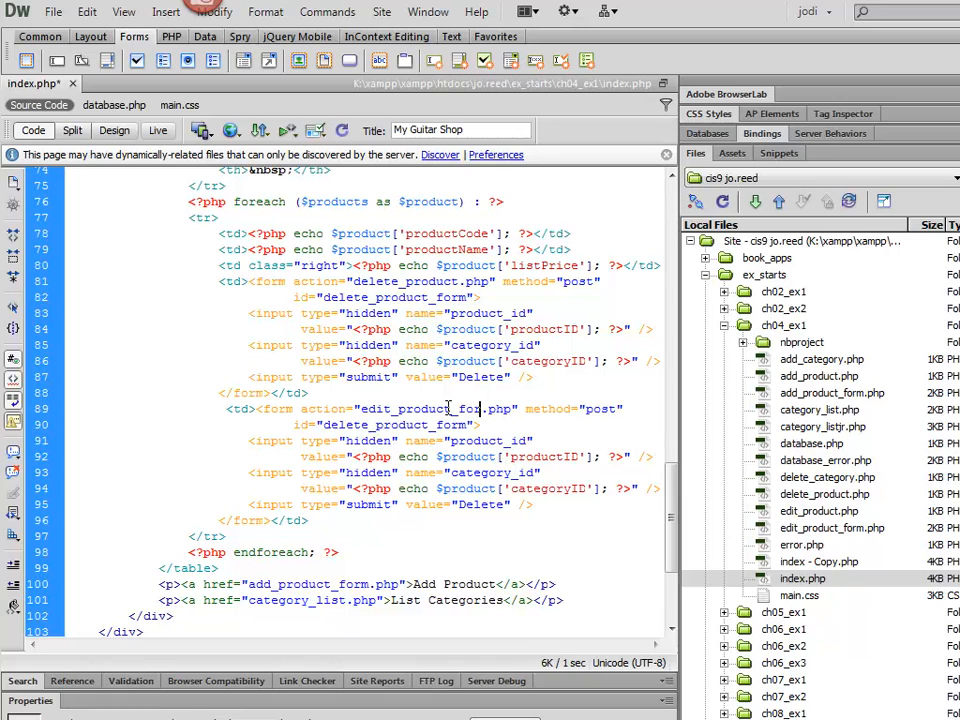
- Point the duplicated form's action to edit_product_form.php and set its id to edit_product_form
left_click(831, 528)
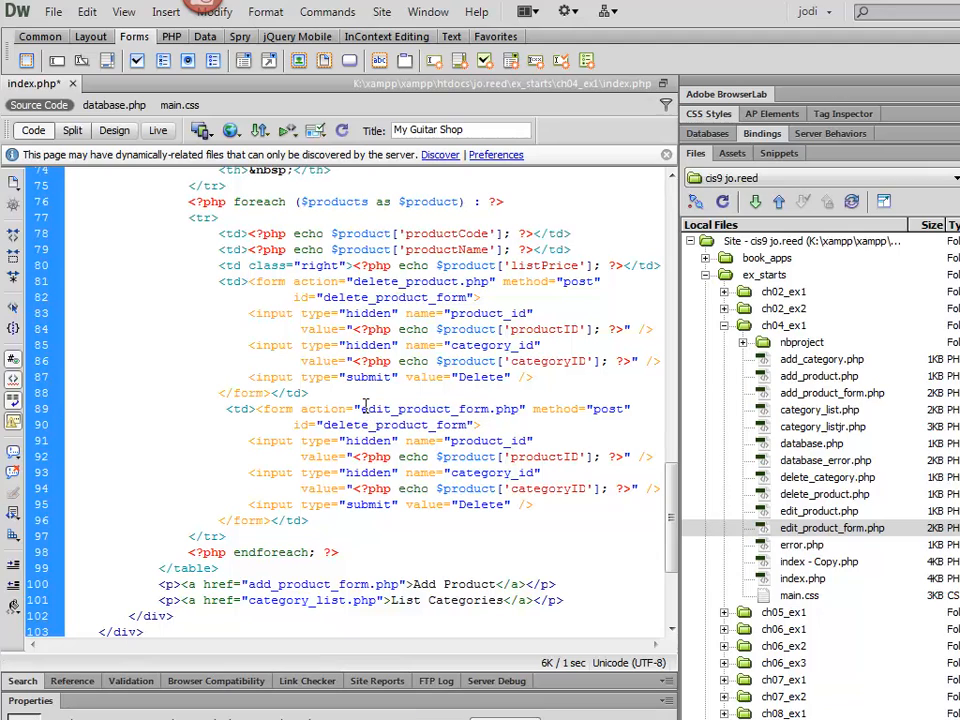
left_click(487, 408)
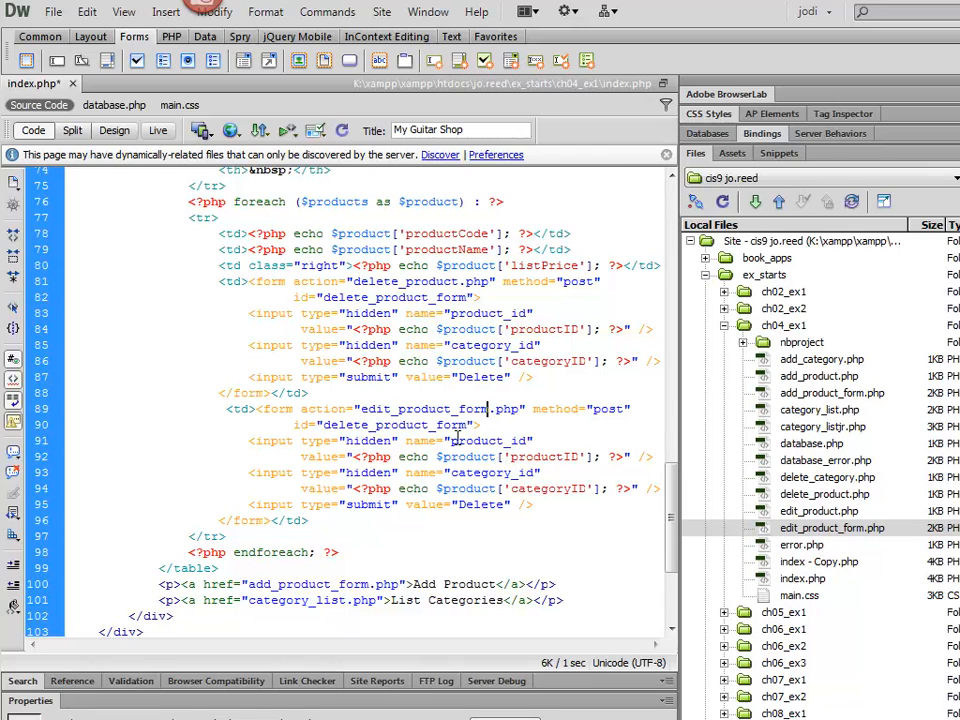
double_click(392, 425)
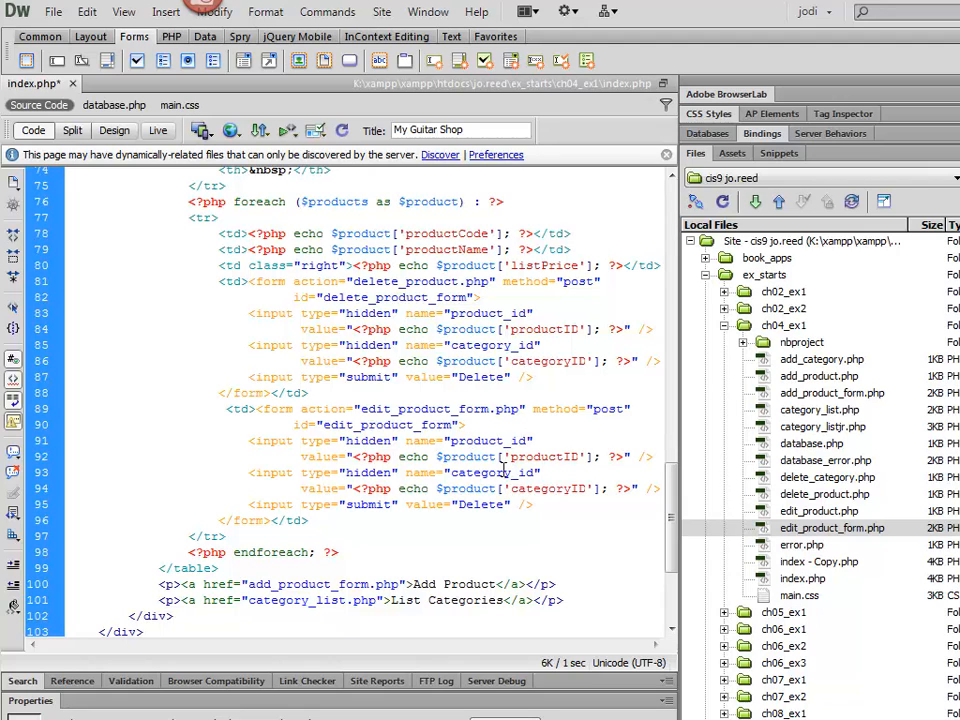
left_click(472, 440)
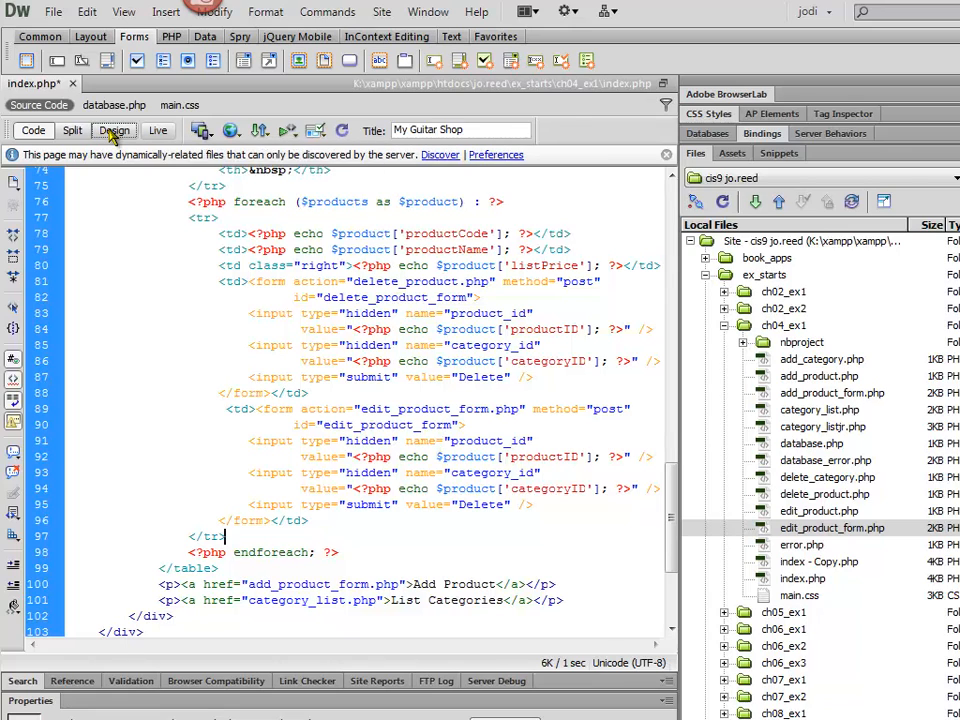
- In Design view, change the second Delete button's value to Edit, then return to Code view
left_click(114, 130)
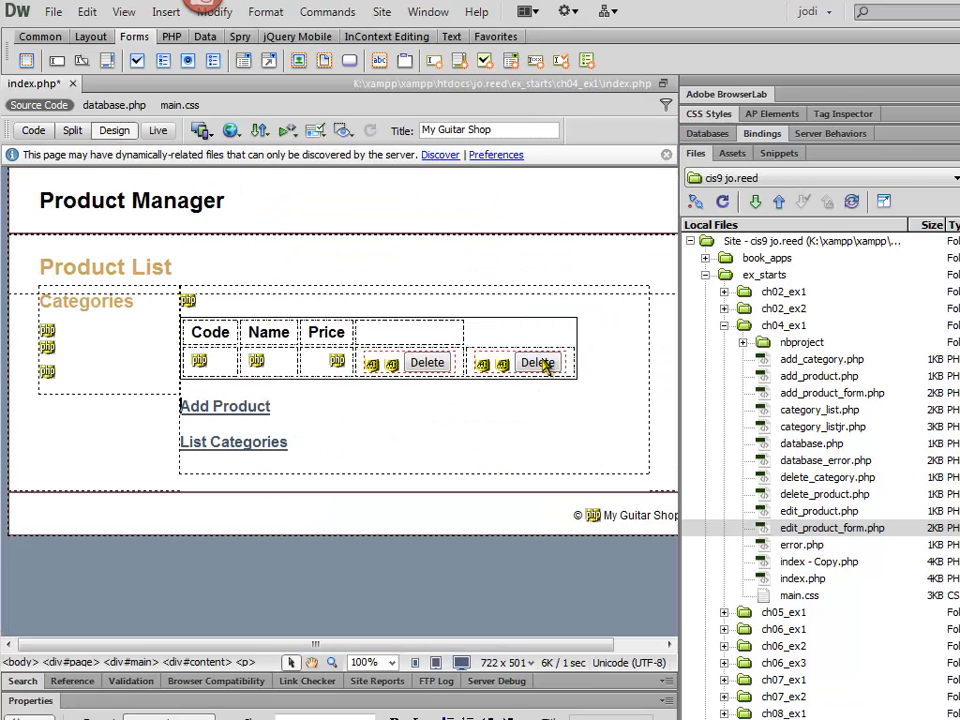
left_click(538, 362)
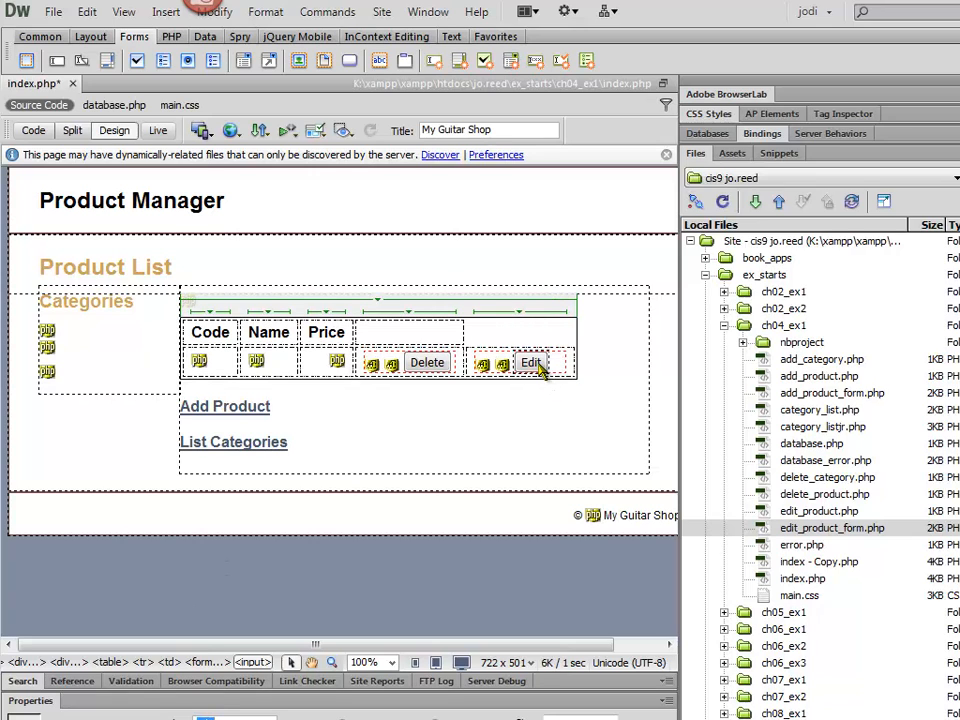
left_click(33, 130)
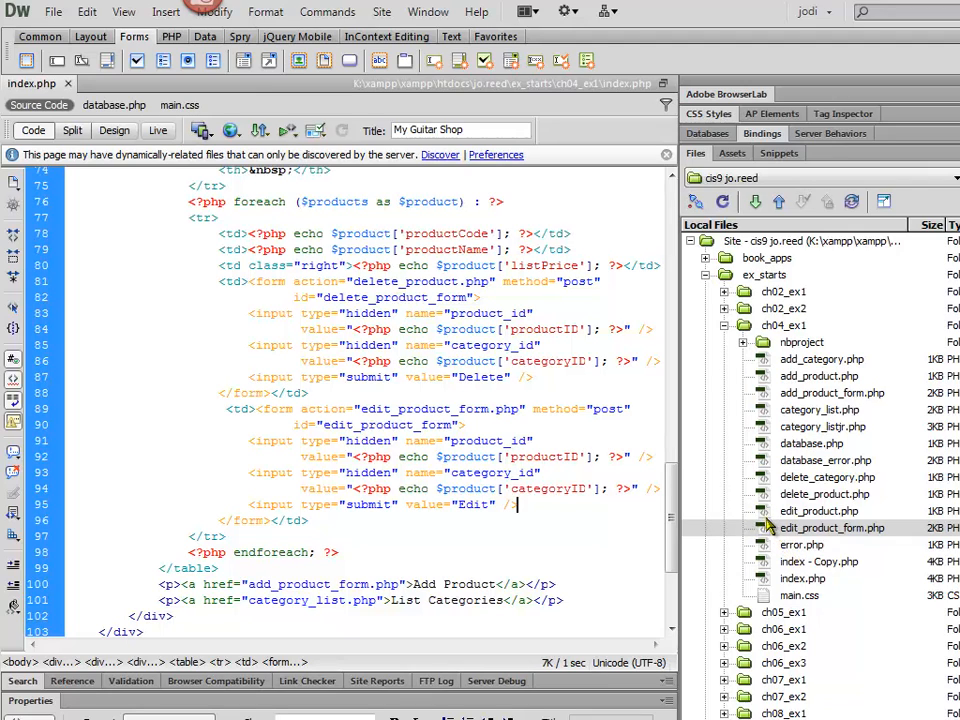
- Open edit_product_form.php in Design view and relabel its Add Product button as Edit Product
double_click(833, 527)
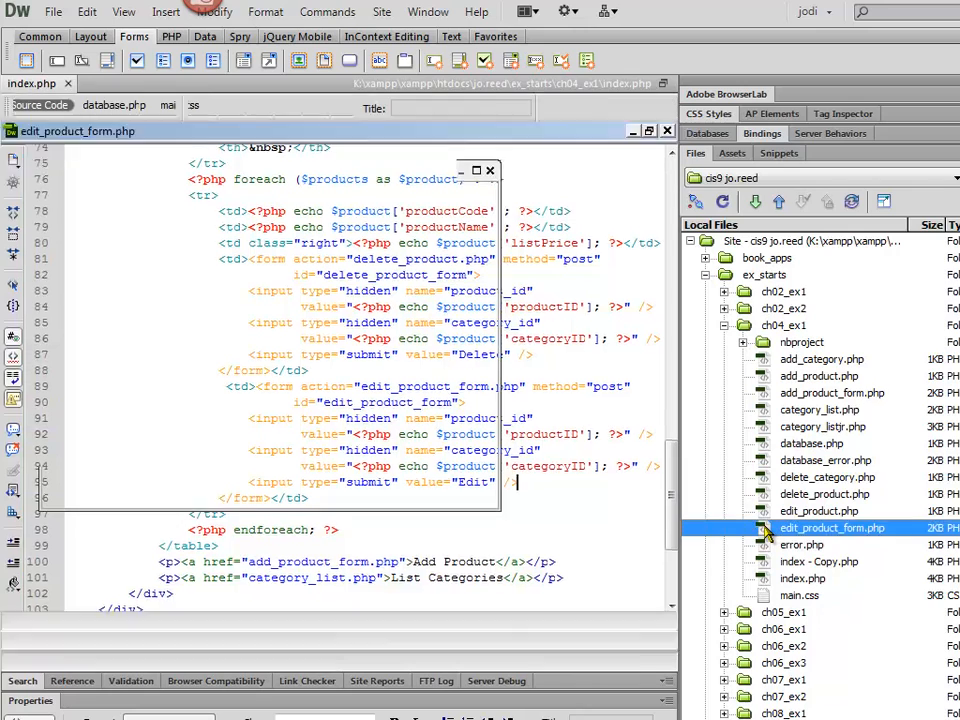
double_click(832, 527)
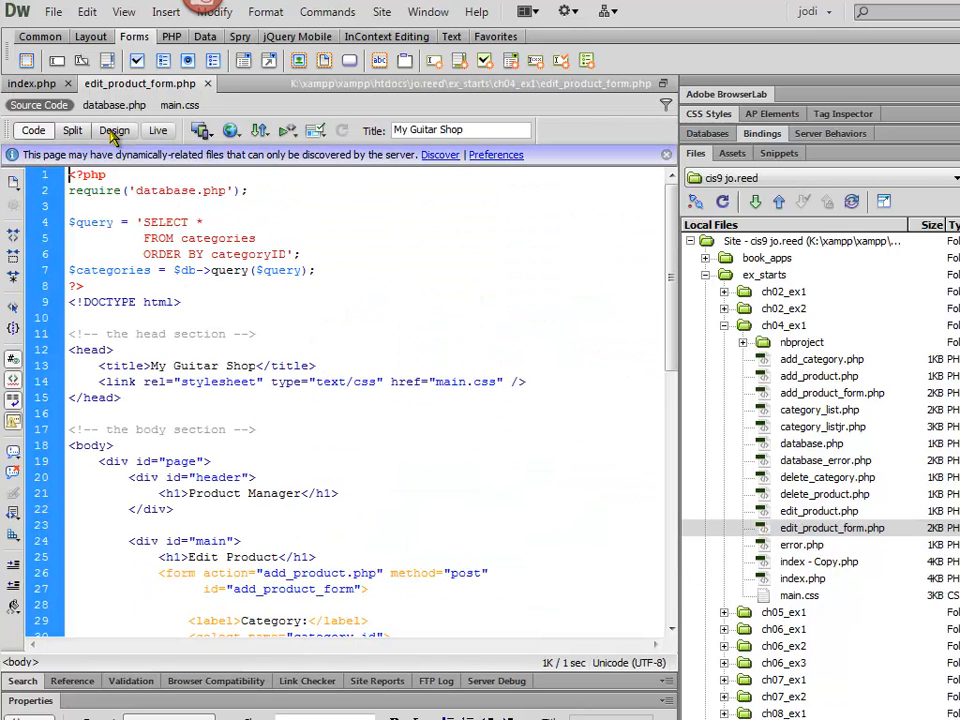
left_click(114, 130)
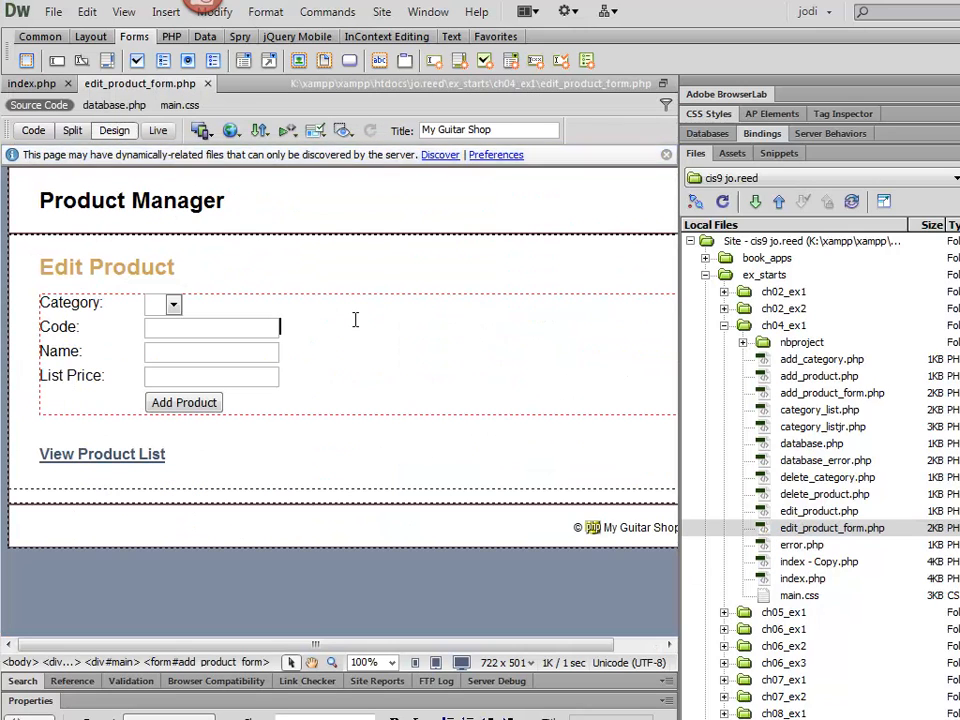
left_click(184, 402)
type("Edit")
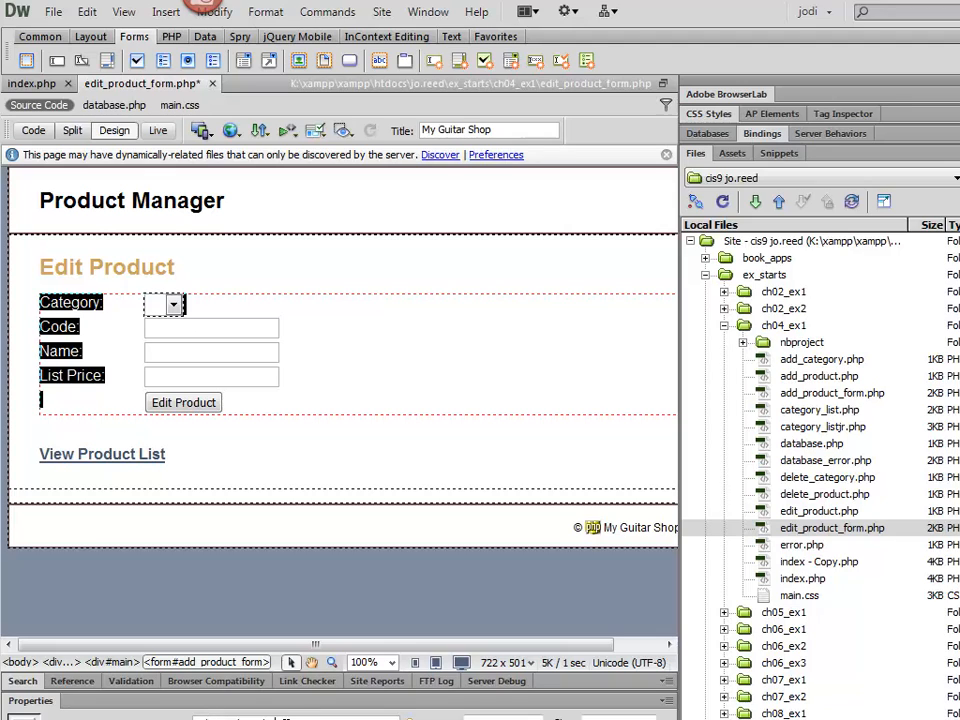
mouse_move(334, 390)
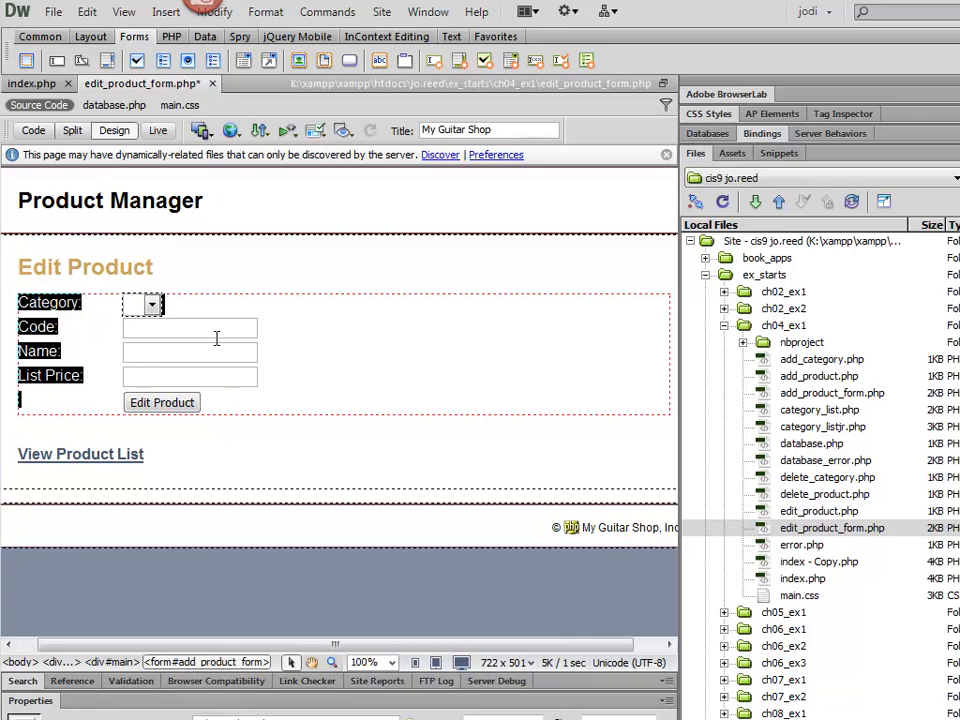
- In Code view, set the form action to edit_product.php and scroll through the form
left_click(33, 130)
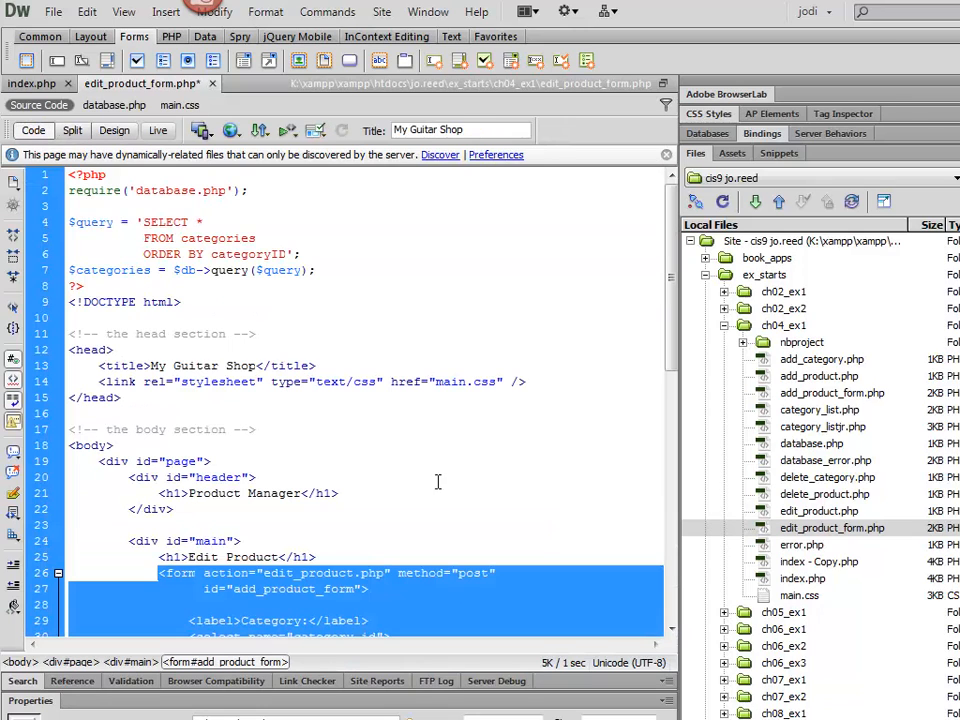
left_click(347, 573)
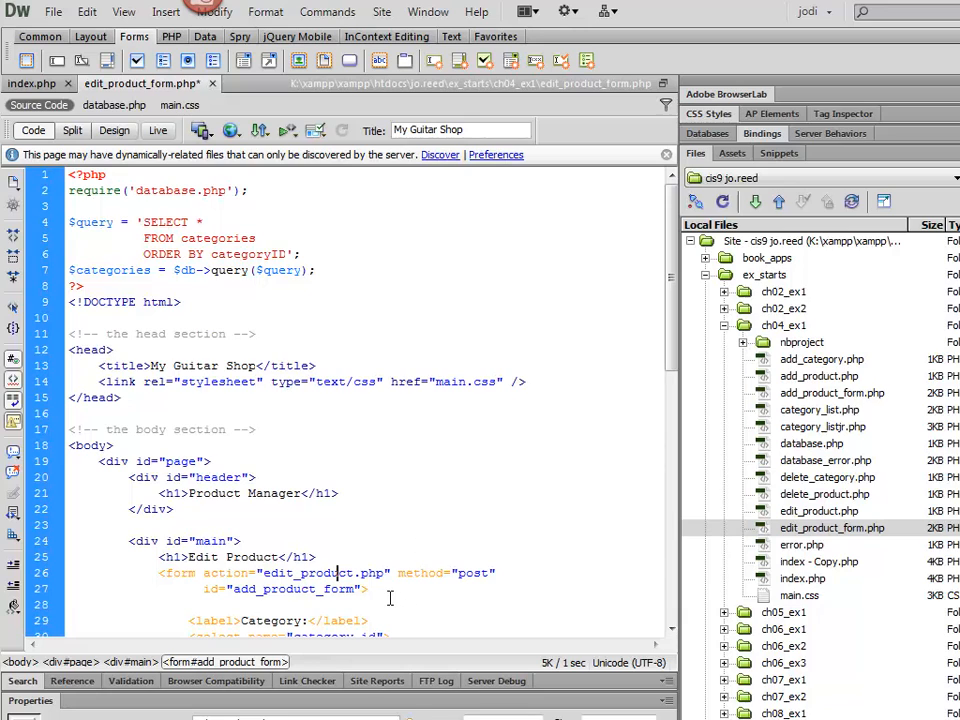
scroll("down", 3)
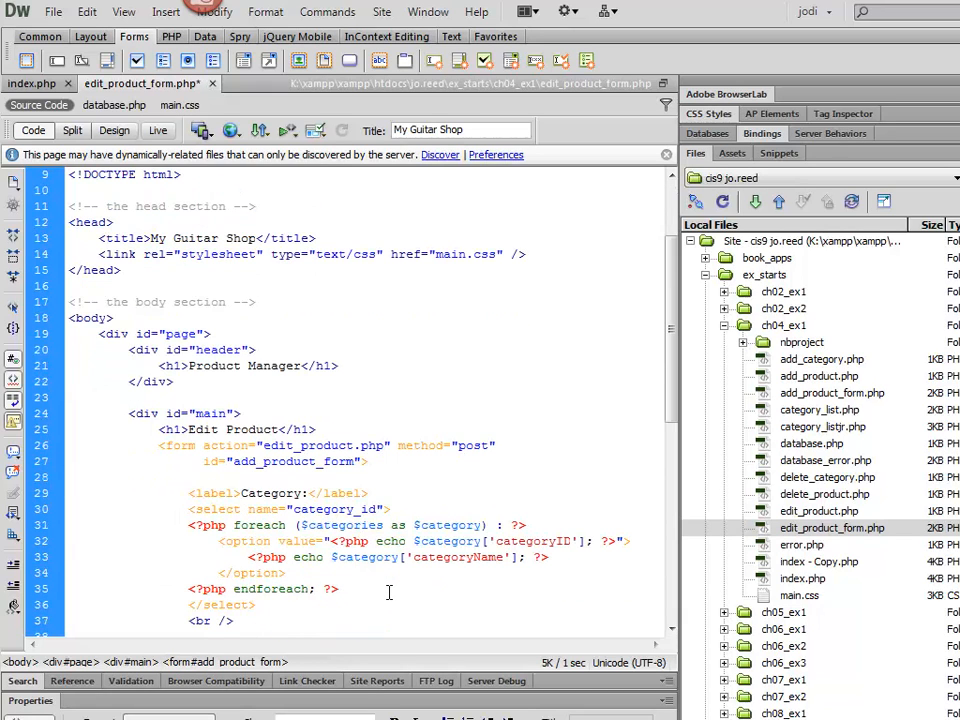
scroll("down", 3)
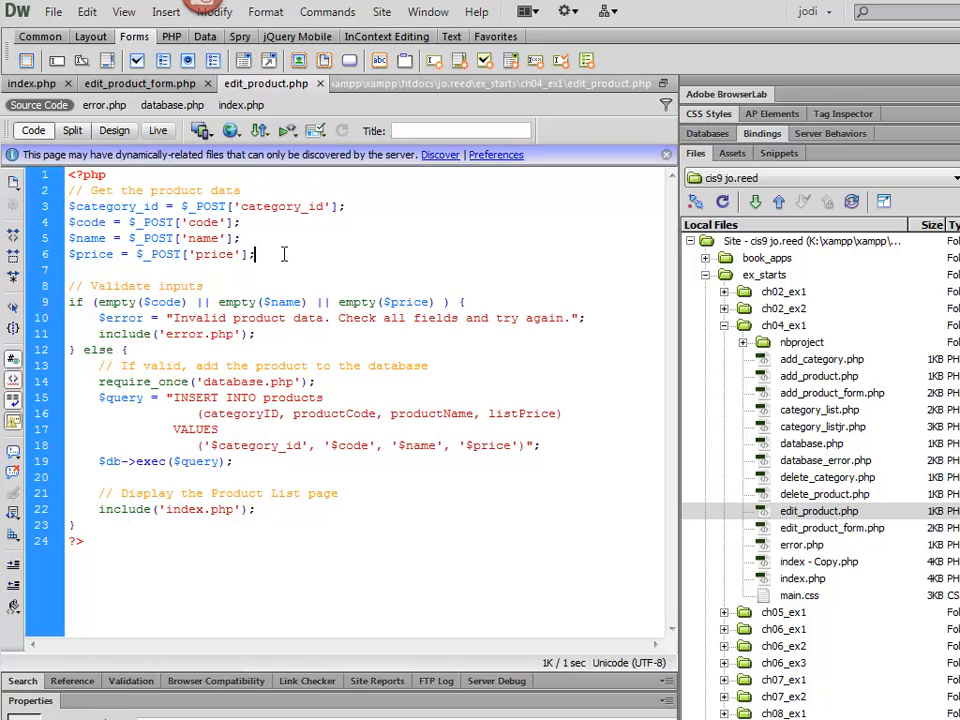
- Duplicate the $price line as $productID = $_POST['productID'];
triple_click(160, 254)
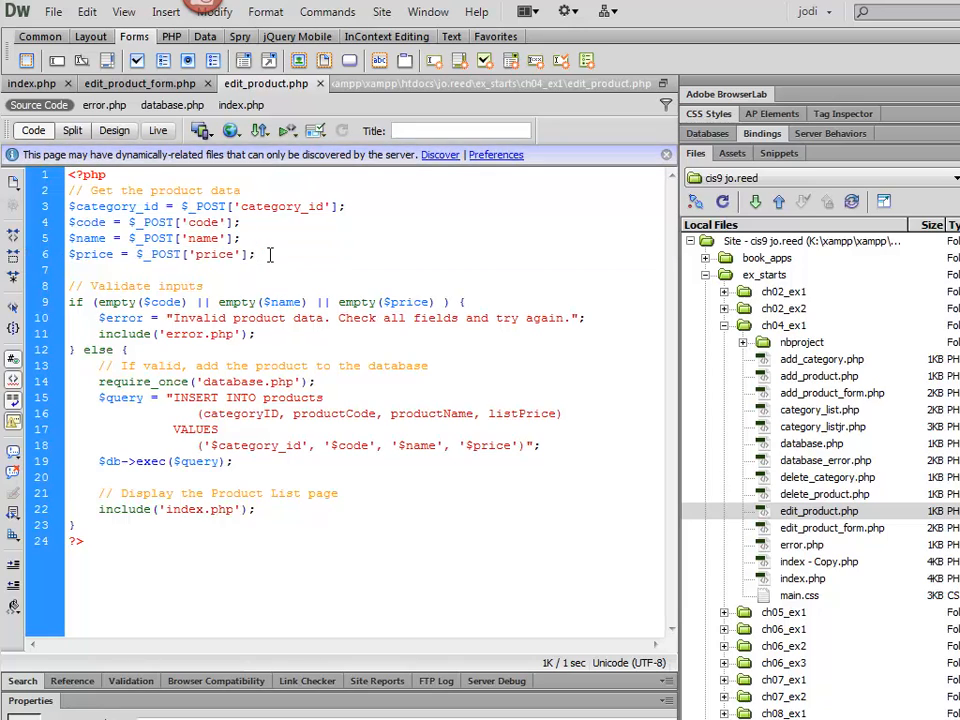
type("$price = $_POST['price'];")
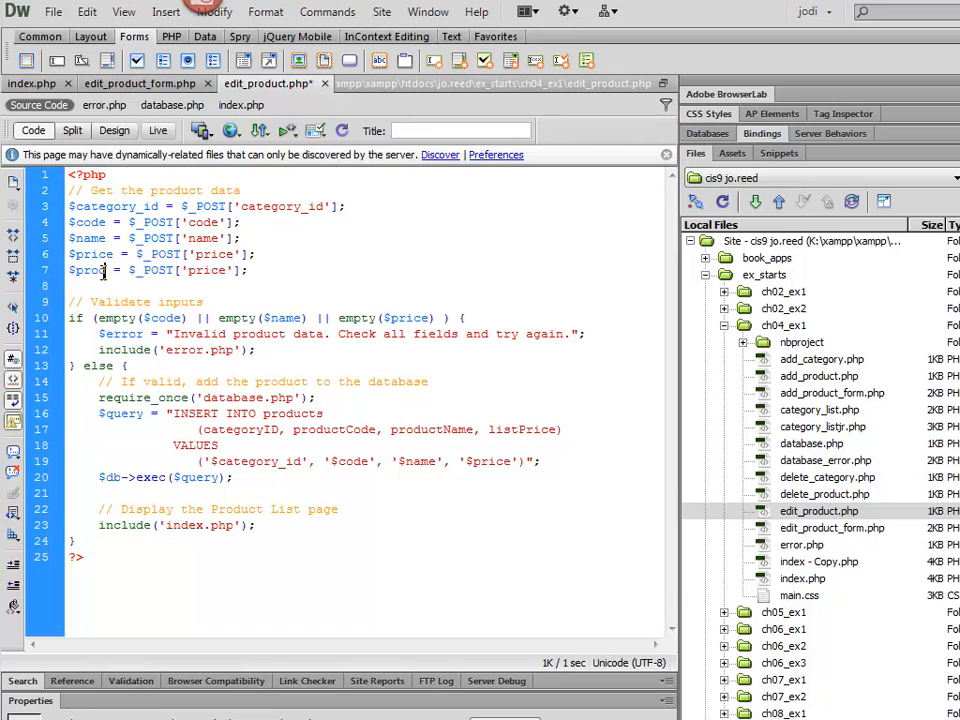
type("uctID")
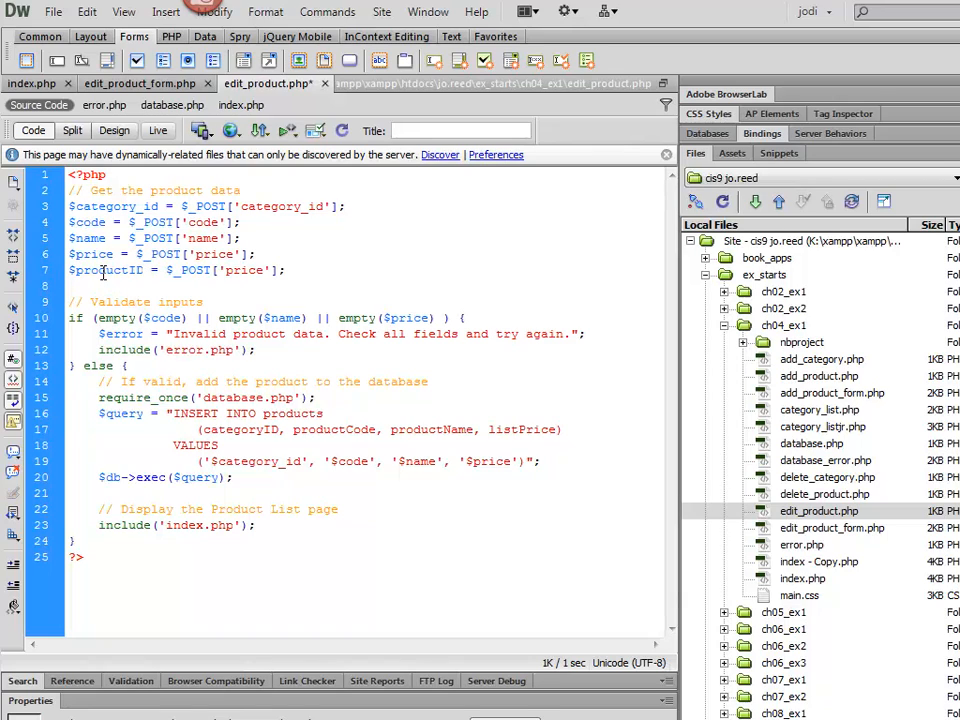
double_click(106, 270)
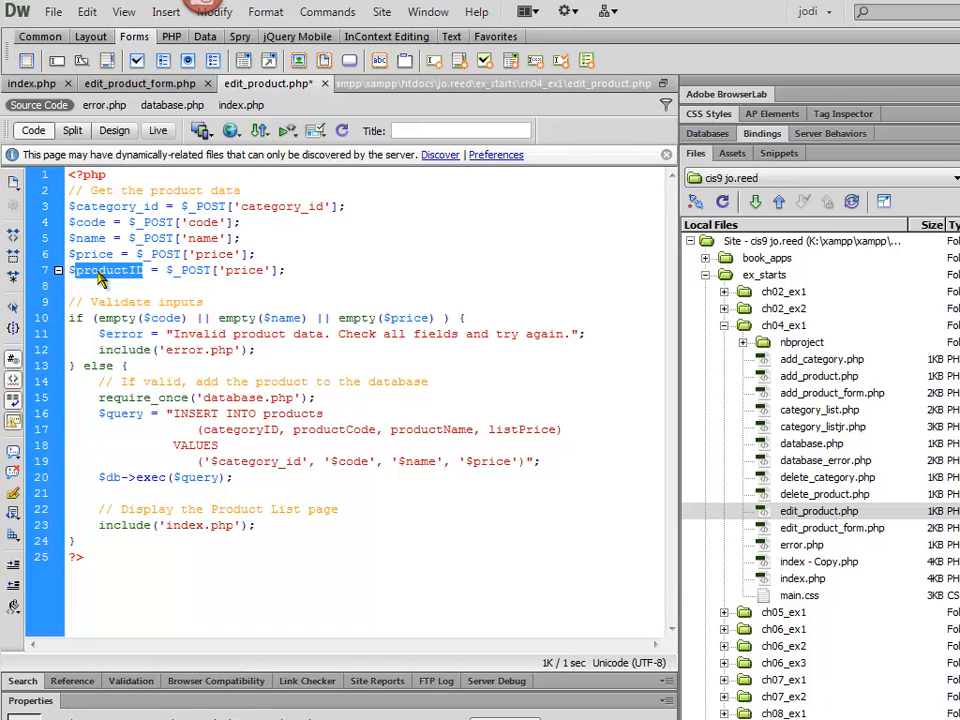
double_click(243, 270)
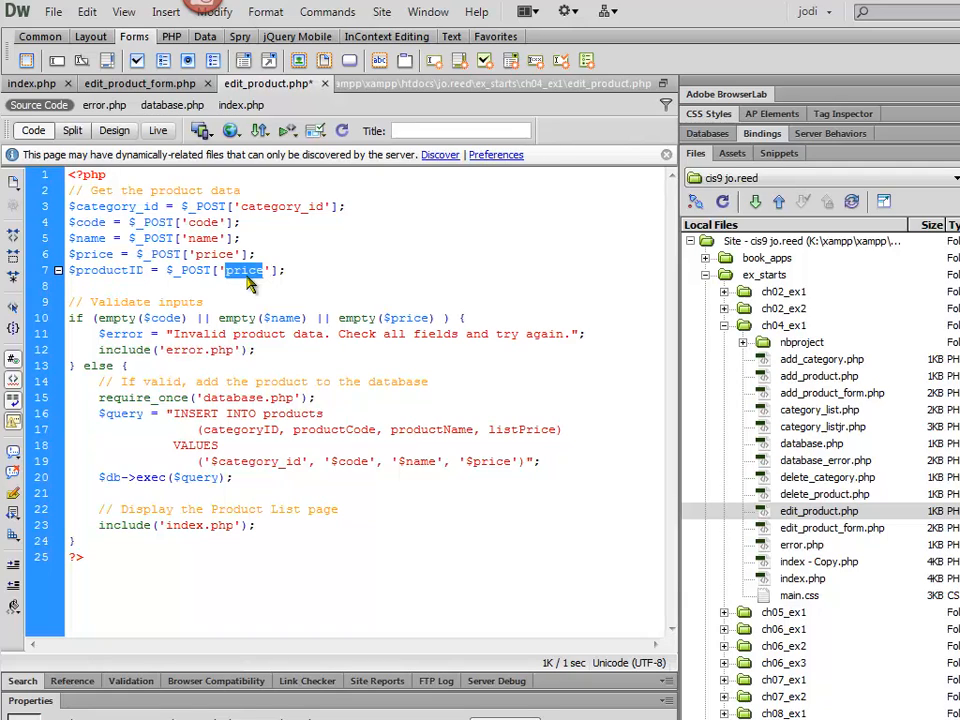
type("productID")
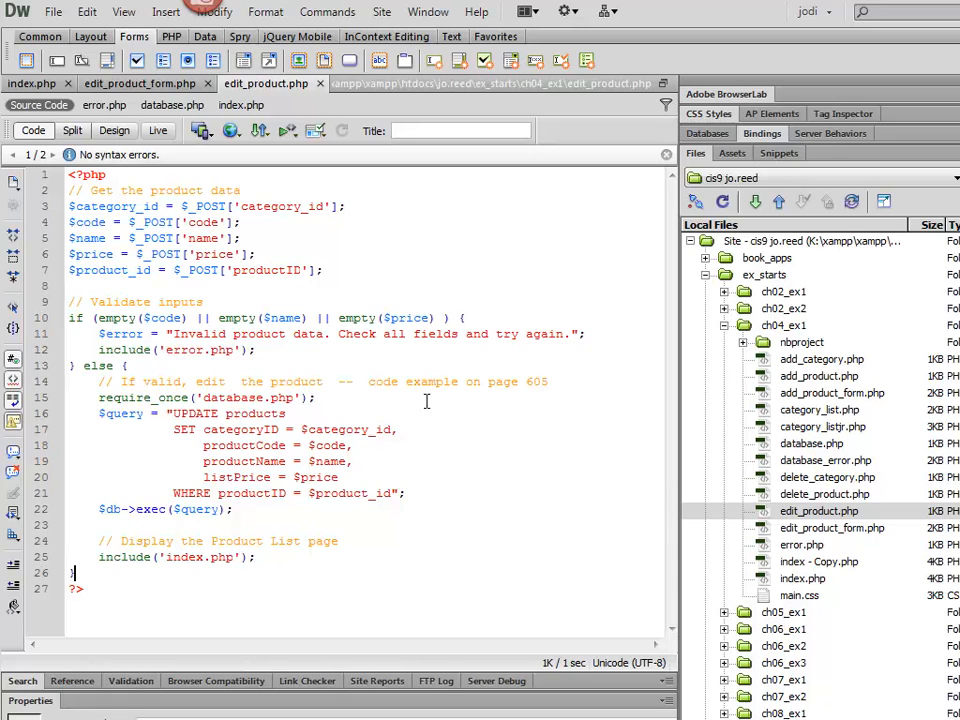
mouse_move(545, 390)
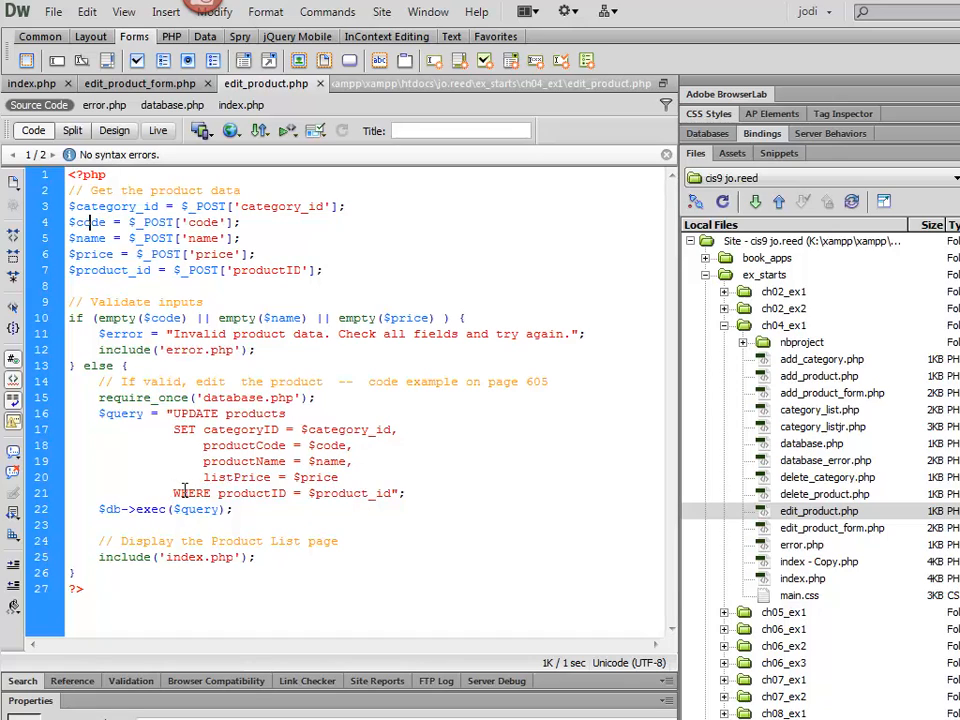
- Select the productID key name in edit_product.php
left_click(175, 492)
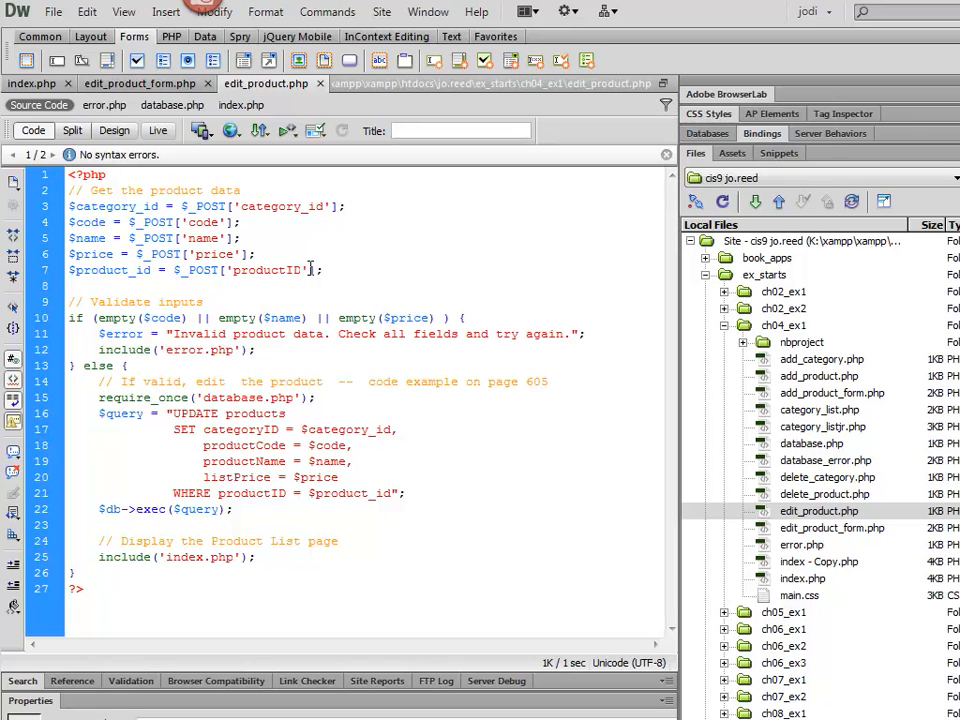
double_click(109, 270)
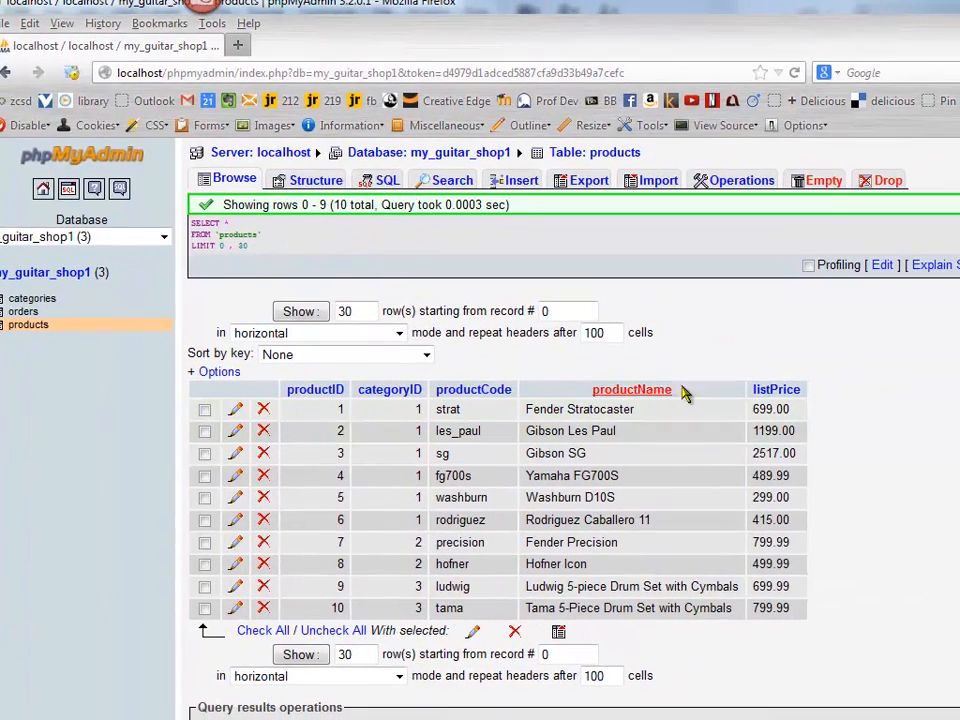
mouse_move(668, 12)
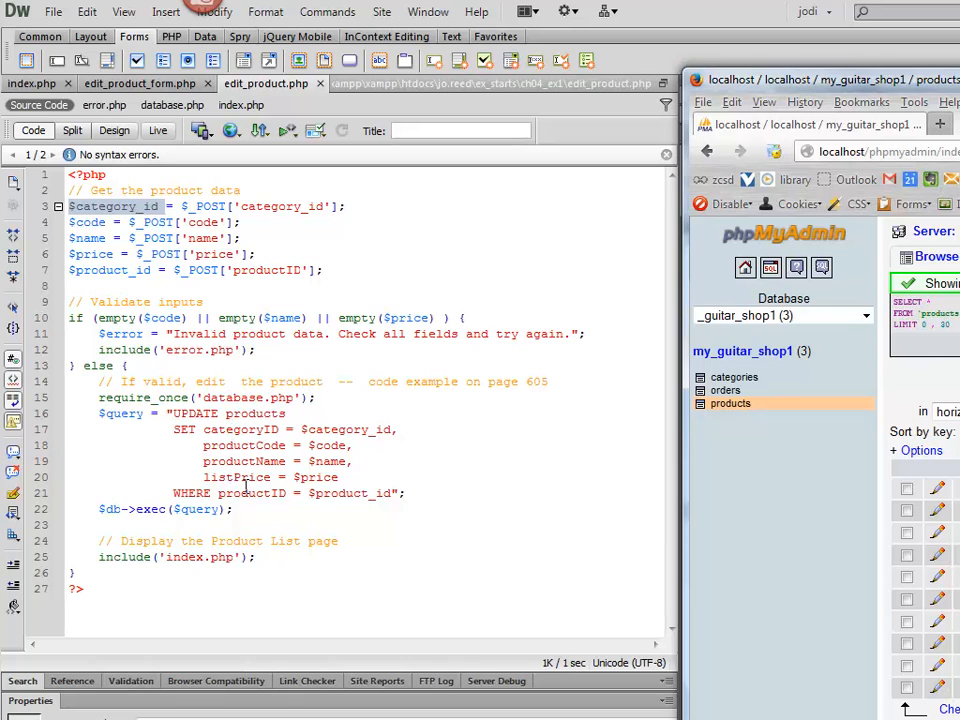
double_click(239, 429)
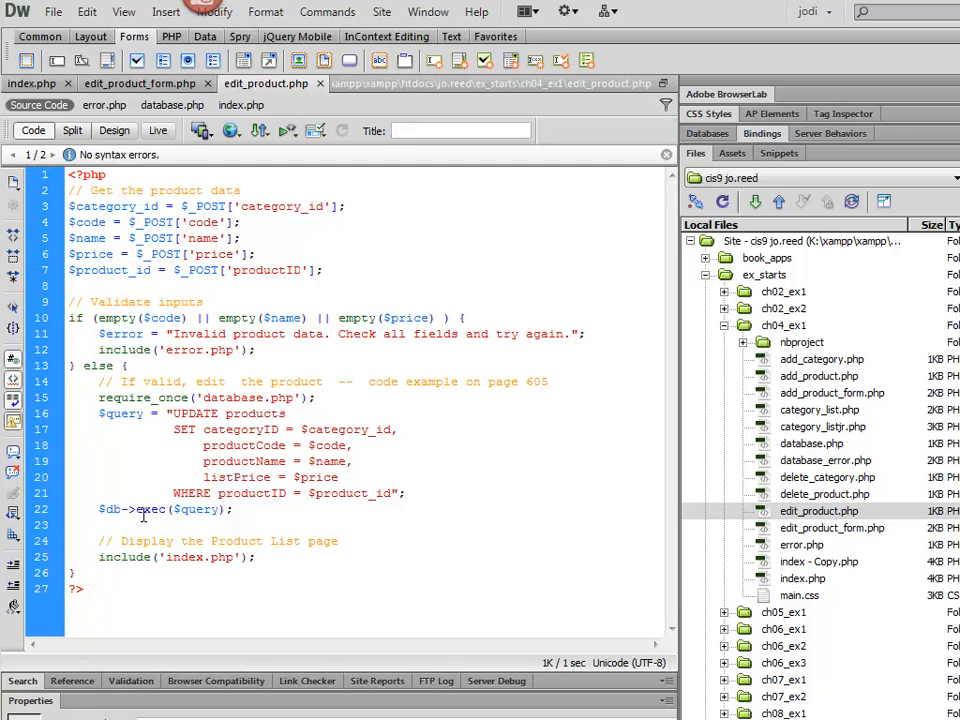
left_click(201, 302)
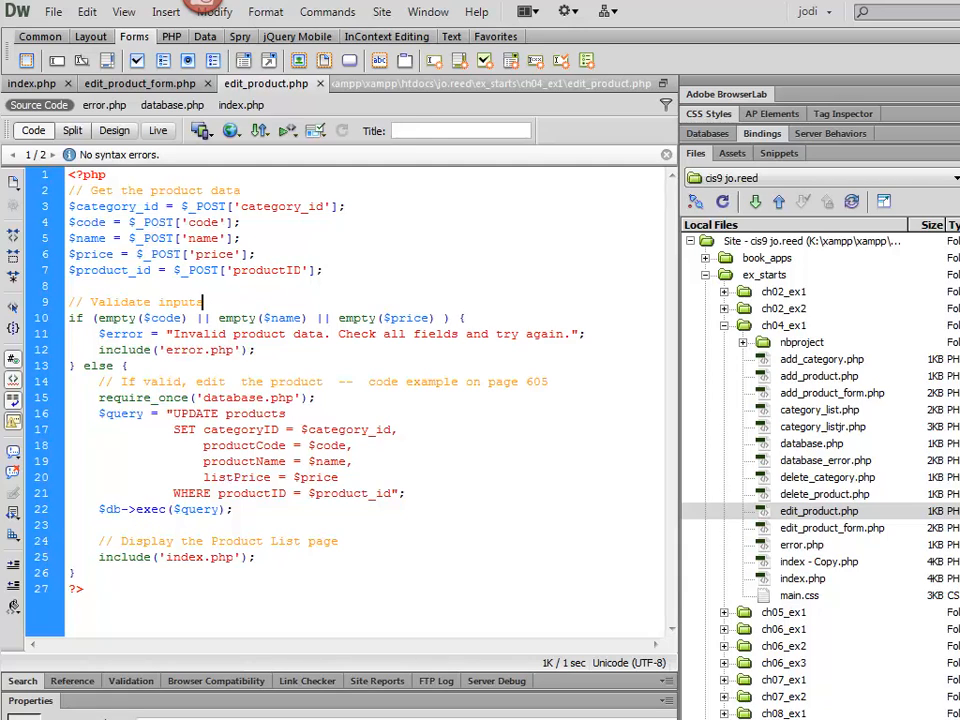